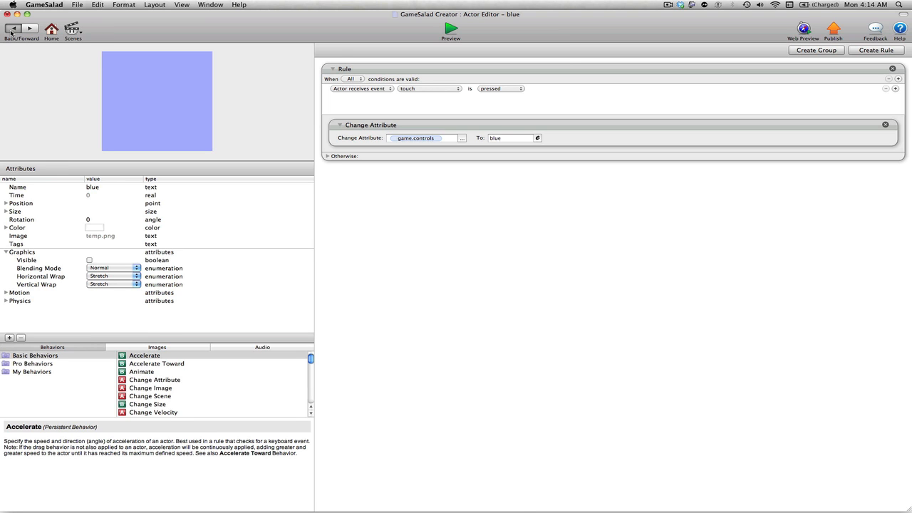
Step: Return to the Game controller scene and run it in a preview
left_click(12, 28)
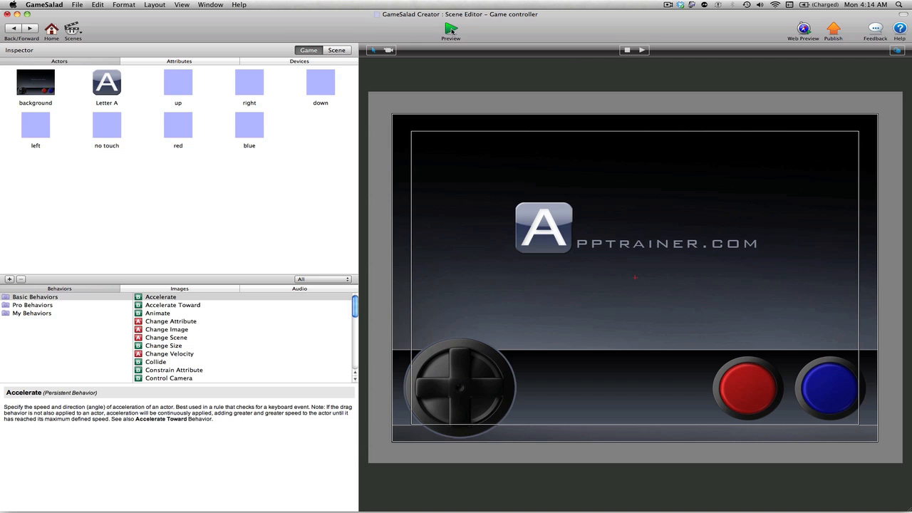
left_click(451, 29)
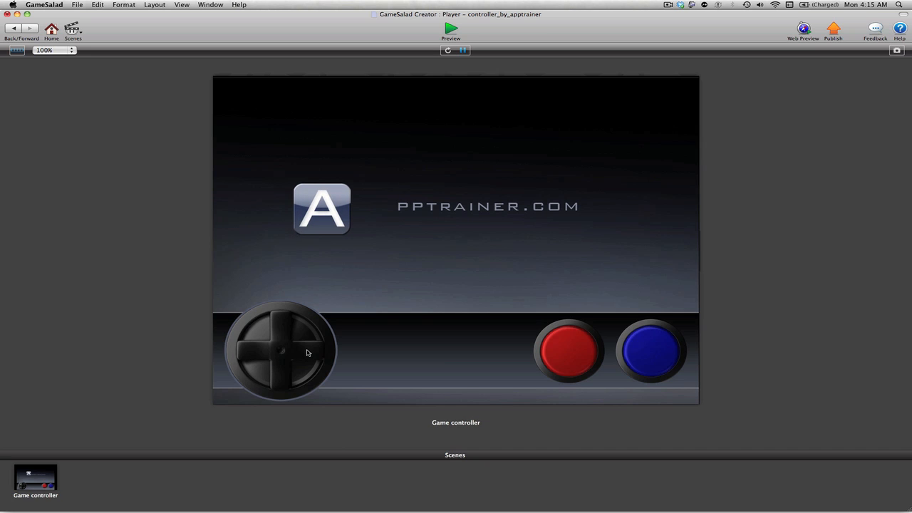
mouse_move(263, 385)
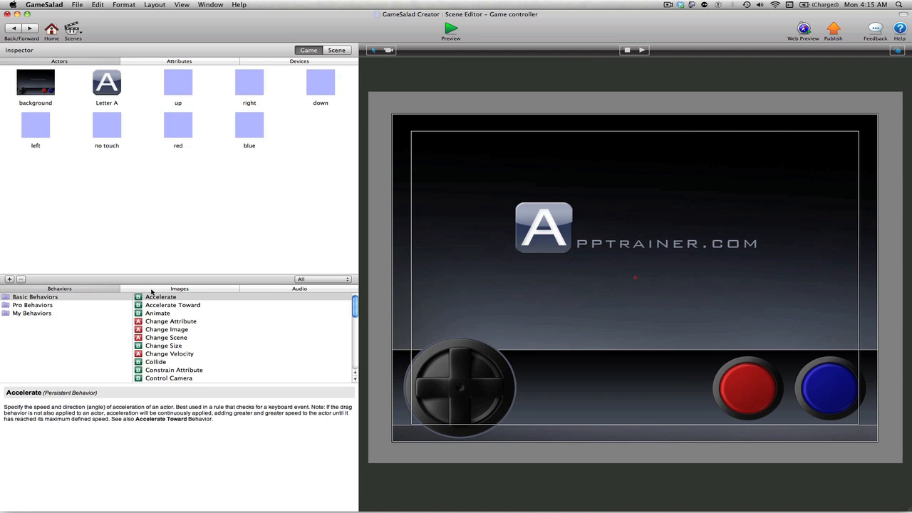
Step: Open the Letter A actor's rules and fold the rotate rule to its title
left_click(179, 288)
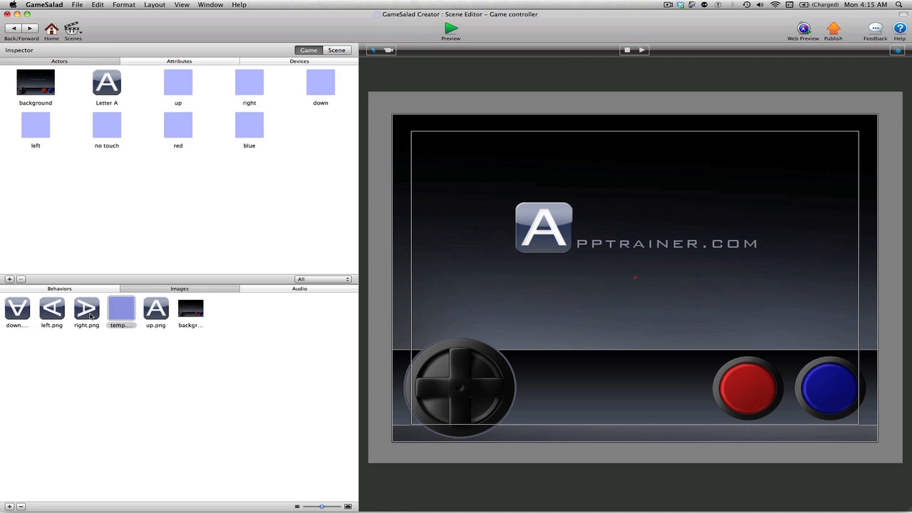
mouse_move(138, 217)
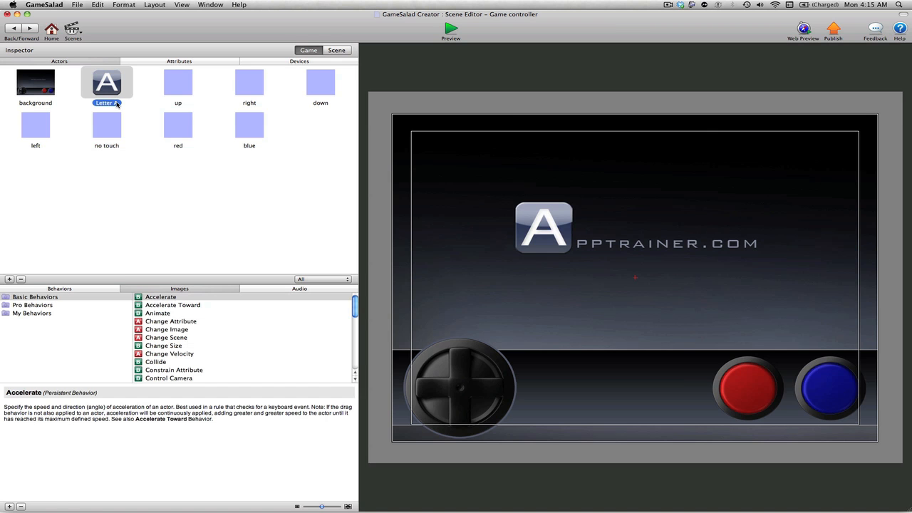
double_click(106, 81)
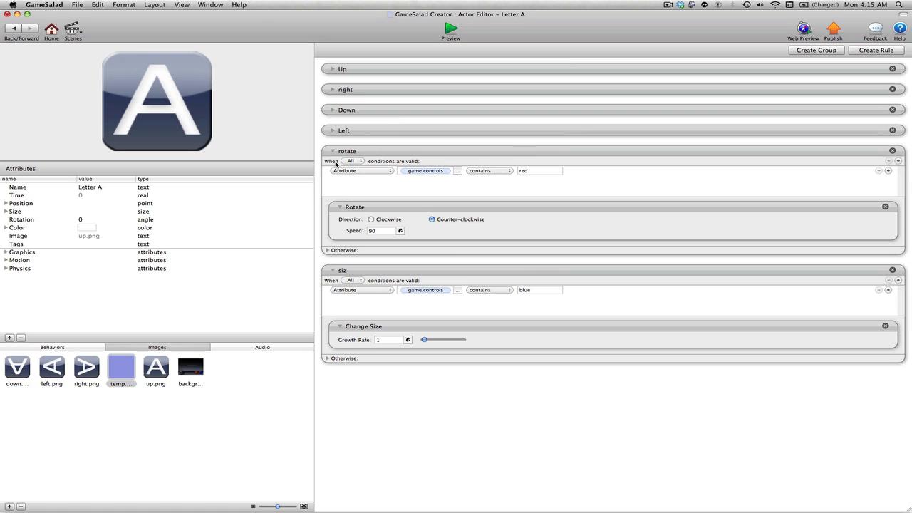
left_click(332, 151)
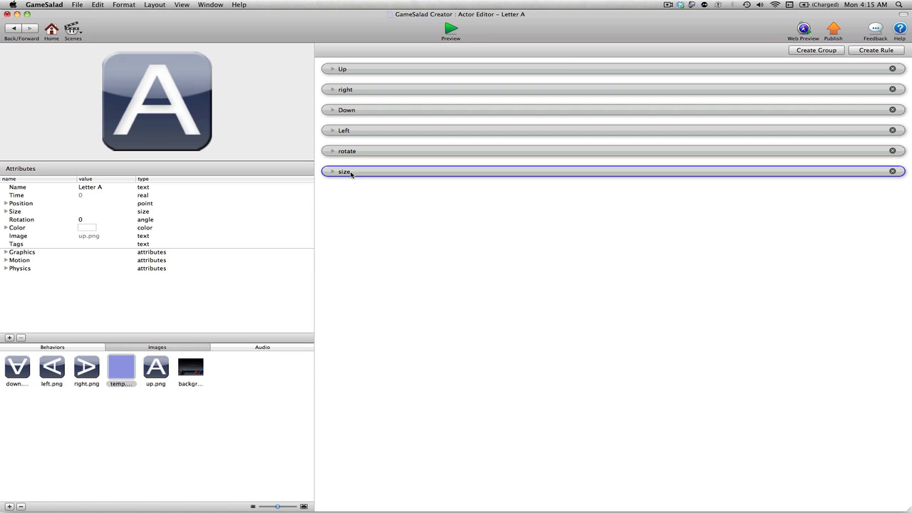
mouse_move(340, 72)
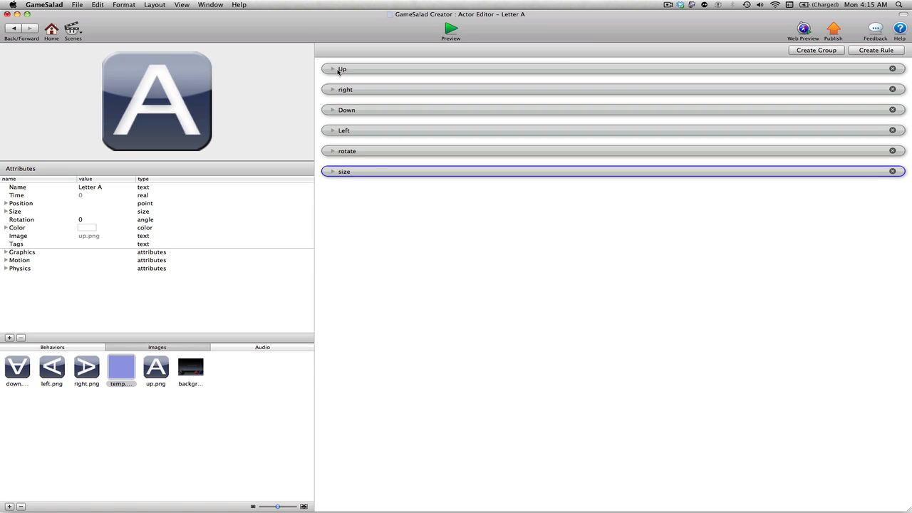
Step: Add a Change Image behavior to the Up rule set to up.png
left_click(332, 68)
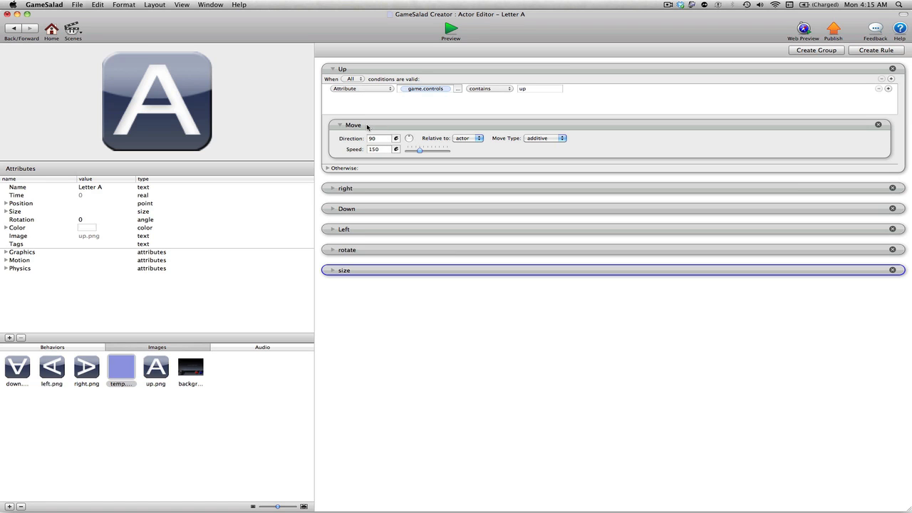
mouse_move(331, 180)
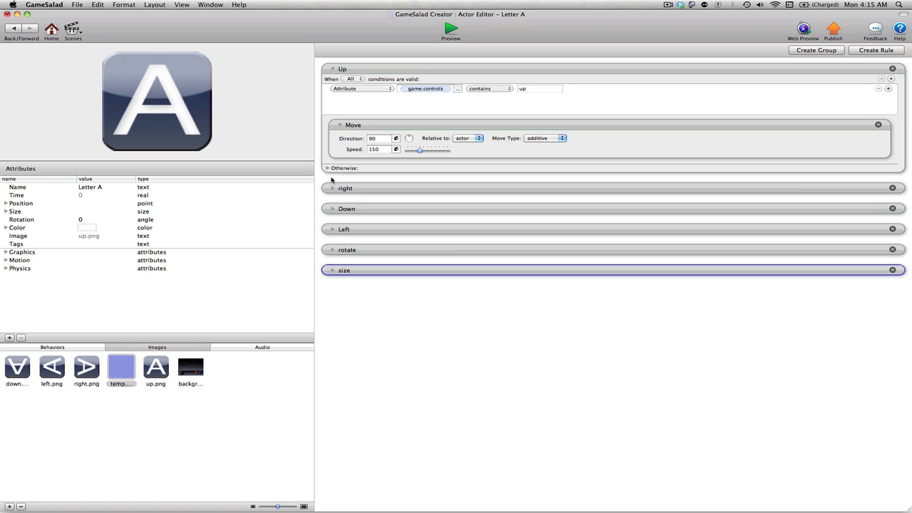
left_click(51, 347)
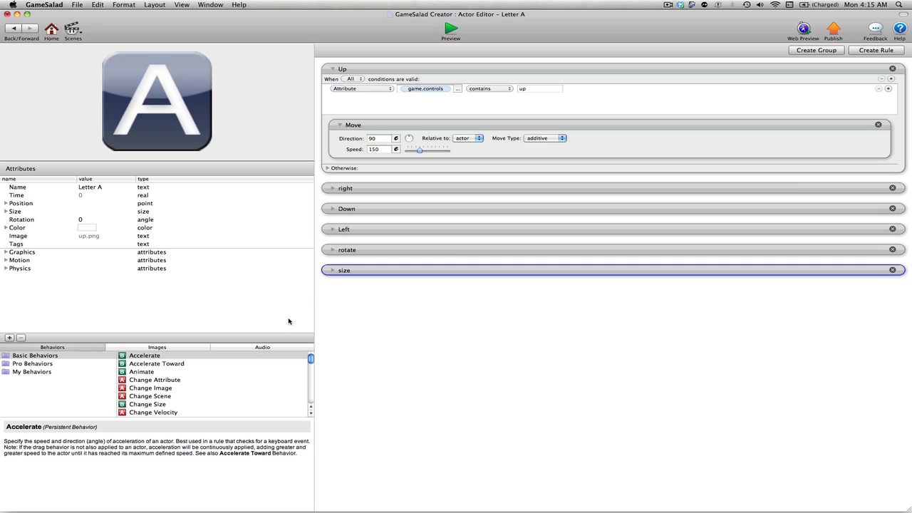
mouse_move(193, 442)
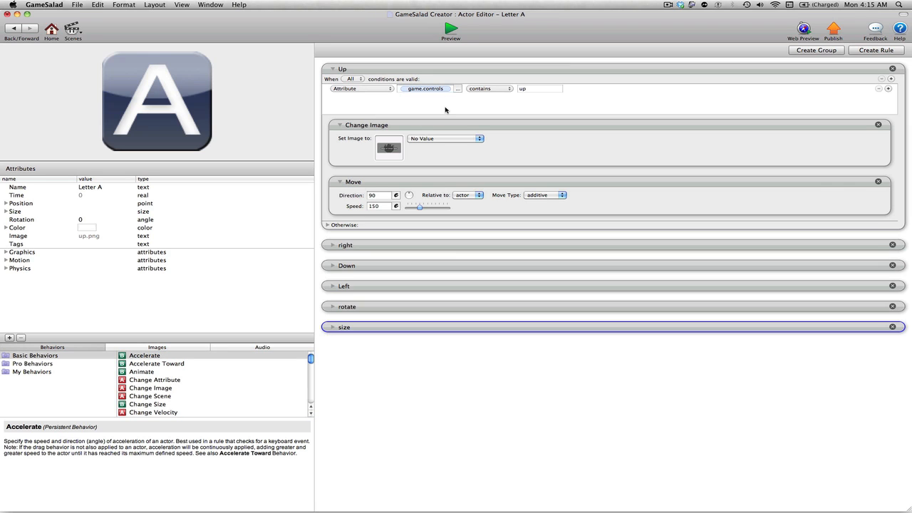
mouse_move(205, 88)
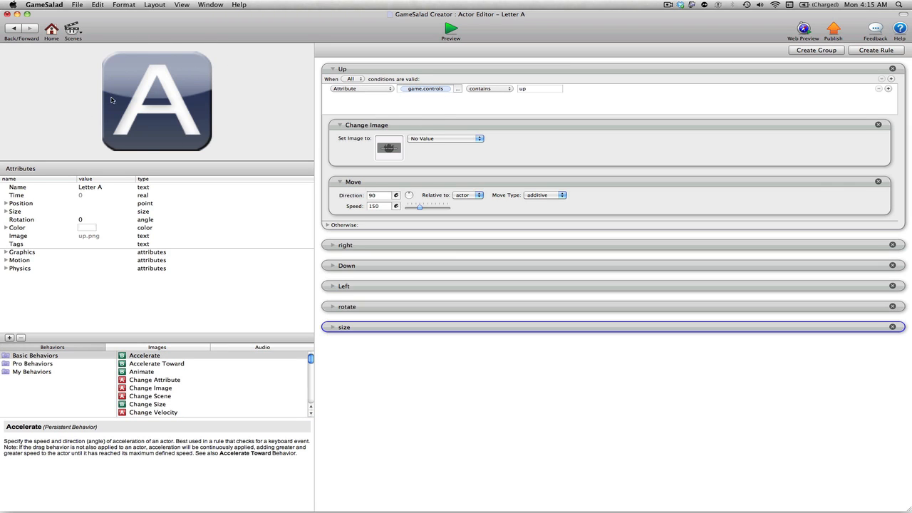
mouse_move(296, 95)
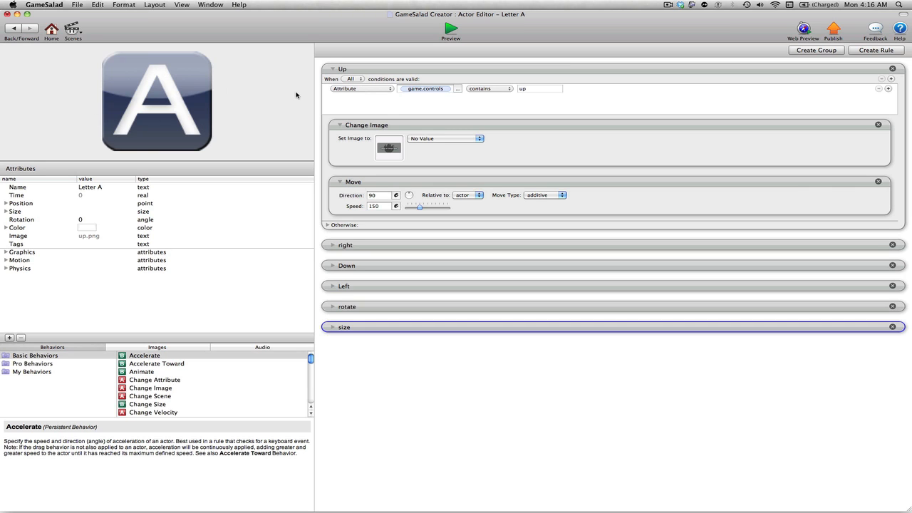
left_click(445, 139)
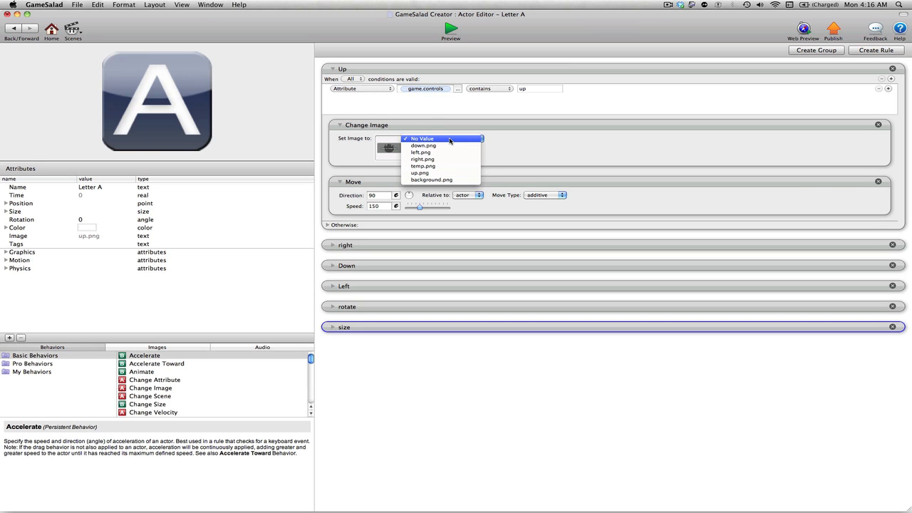
mouse_move(443, 145)
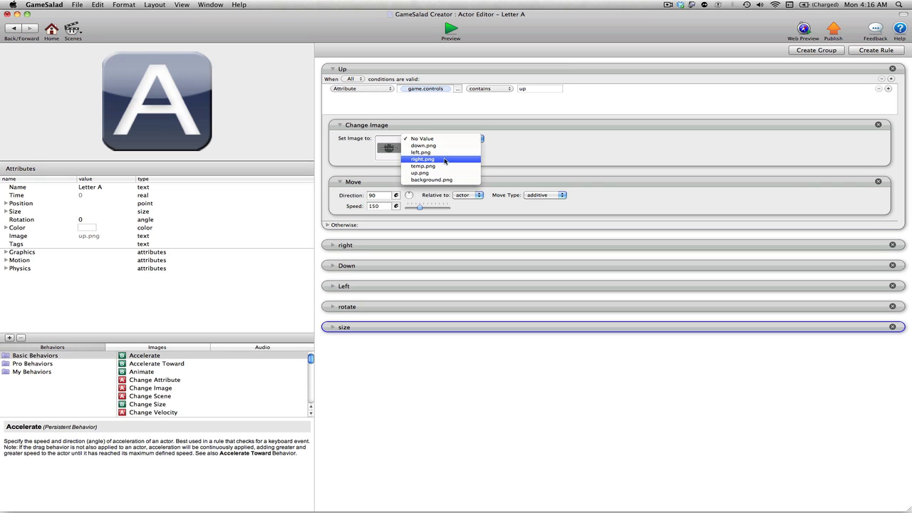
left_click(419, 172)
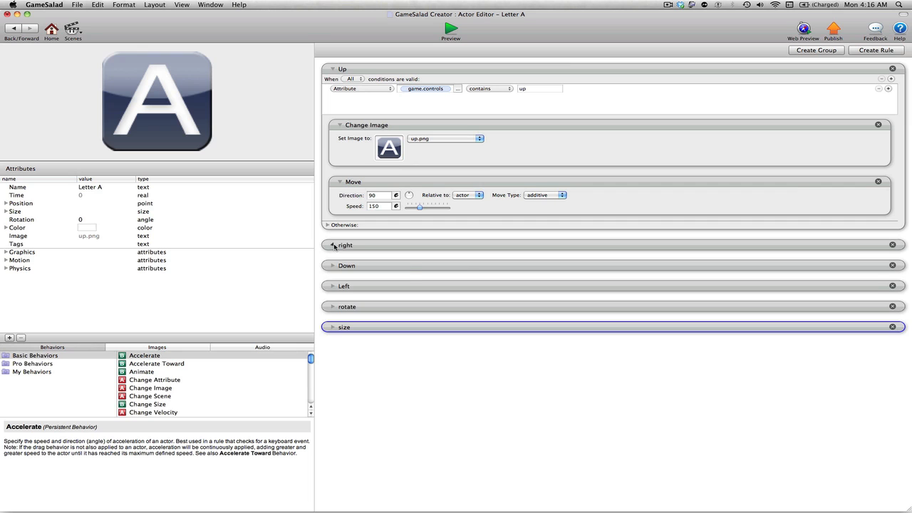
Step: Expand the right rule and choose its image in the new Change Image behavior
left_click(332, 246)
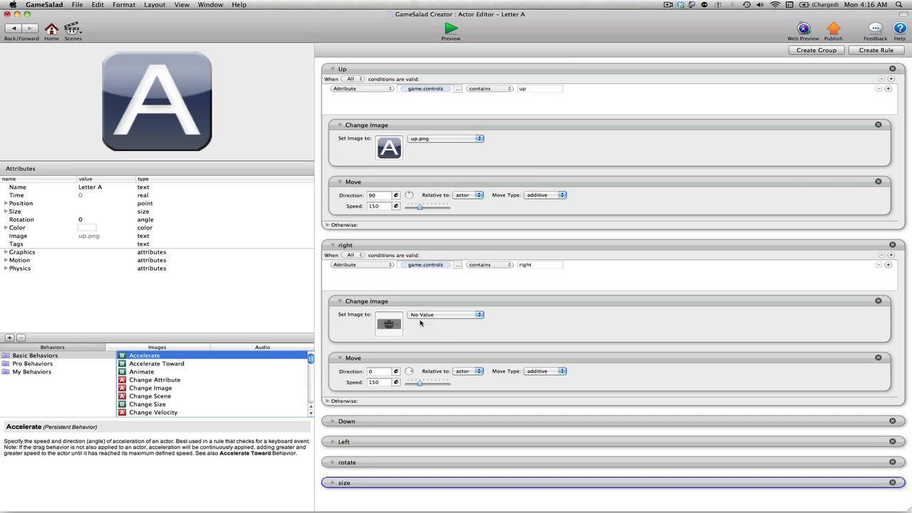
left_click(445, 315)
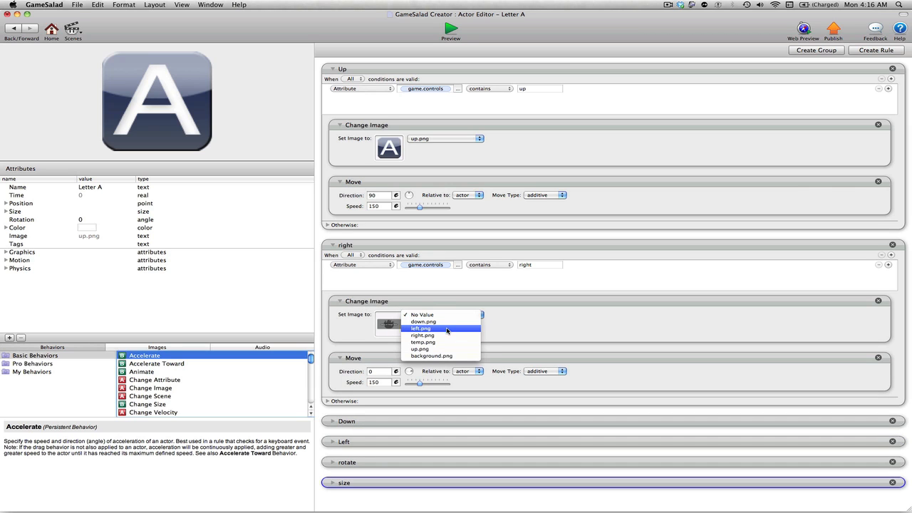
left_click(422, 335)
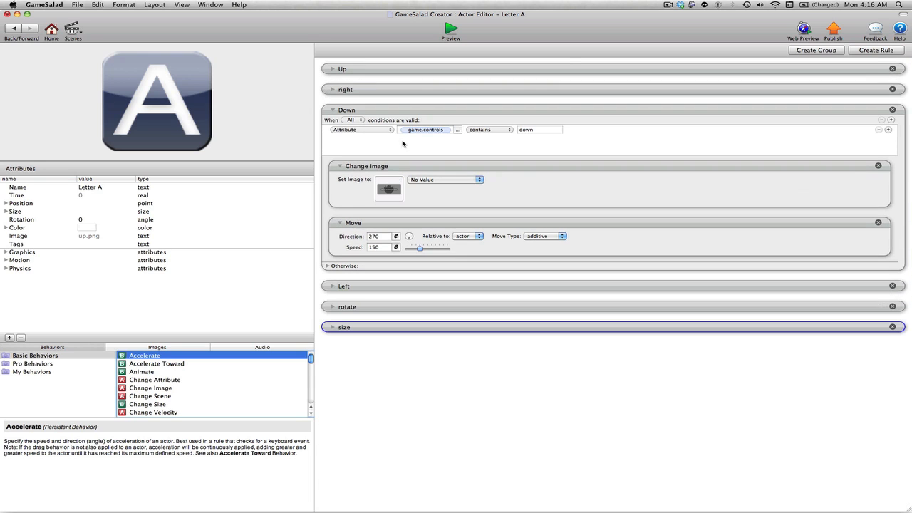
Step: Set the Down rule's Change Image to down.png and fold the rule
left_click(445, 180)
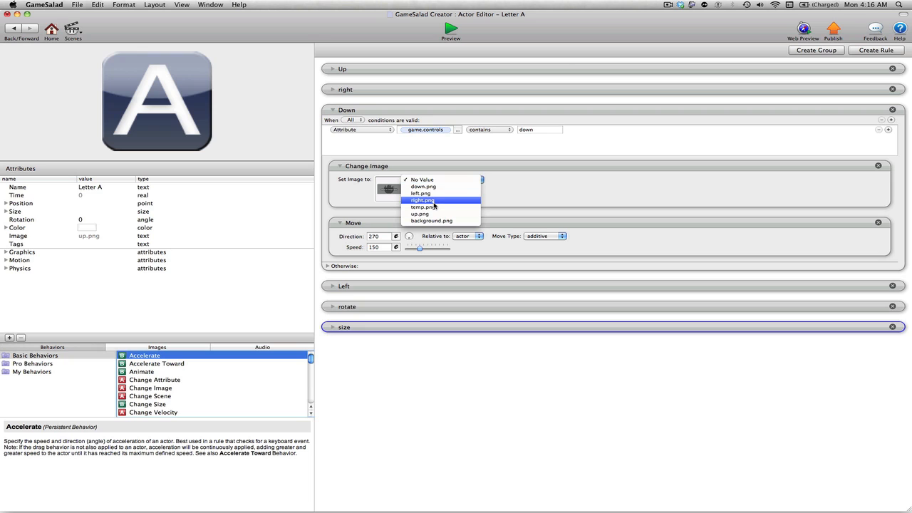
left_click(423, 186)
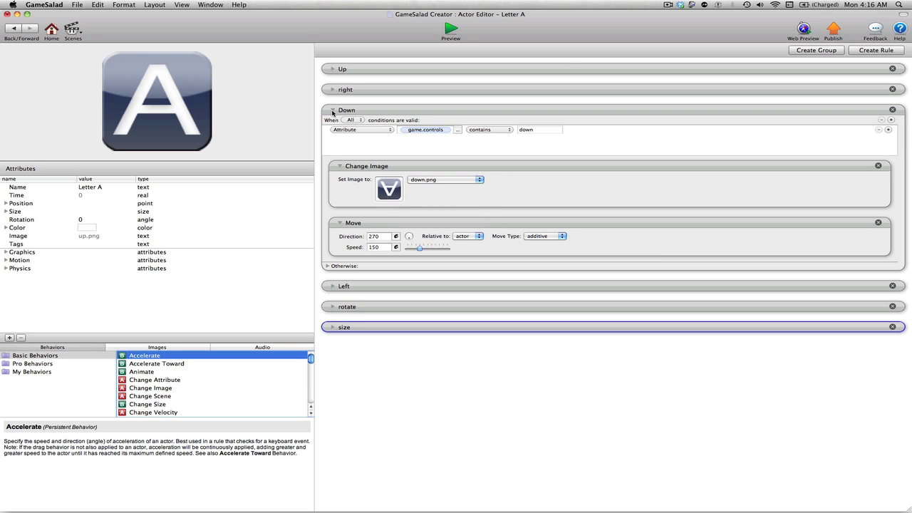
left_click(332, 112)
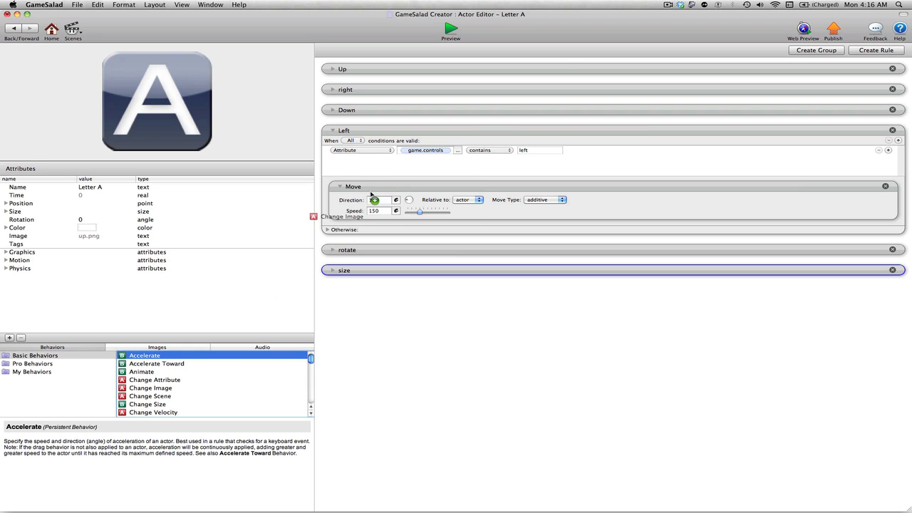
Step: Set the Left rule's Change Image to left.png and fold the rule
left_click(442, 200)
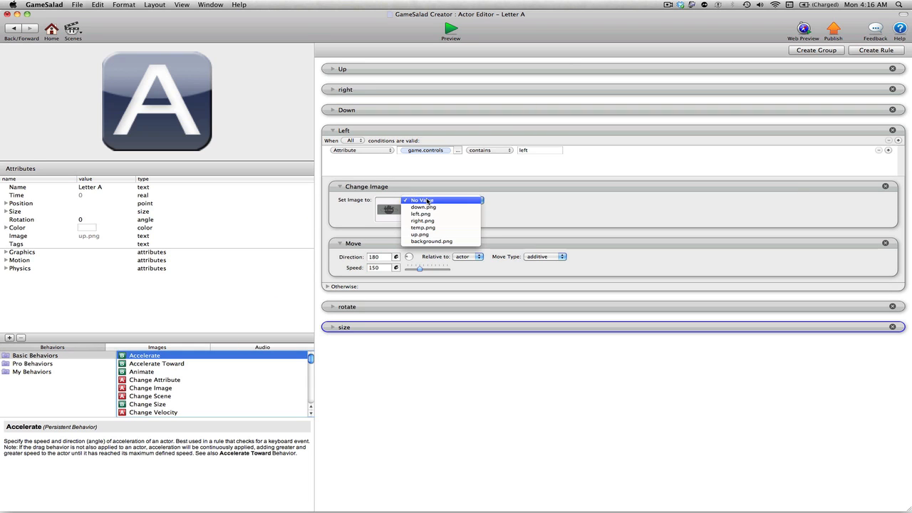
left_click(420, 214)
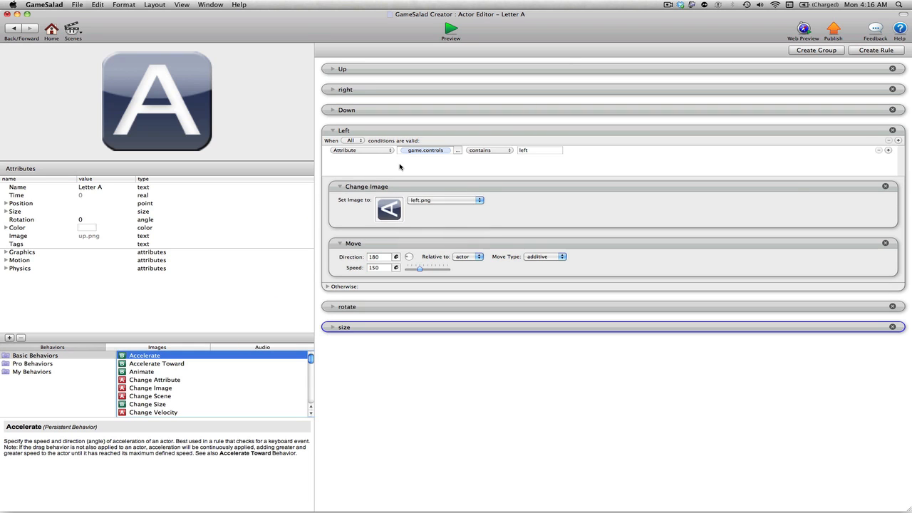
left_click(332, 131)
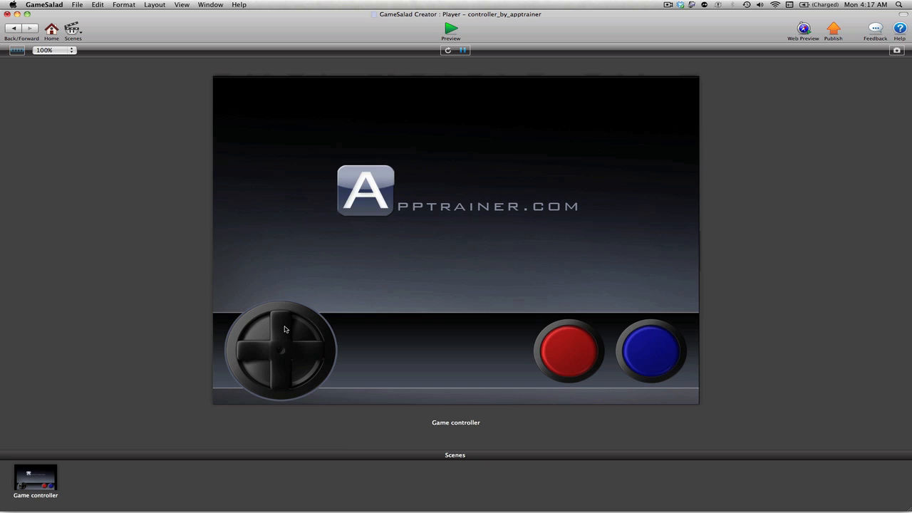
mouse_move(374, 408)
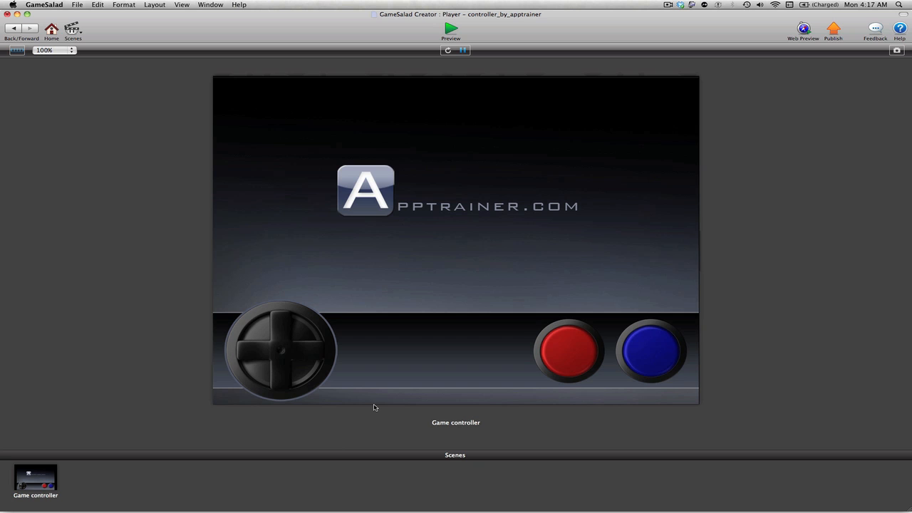